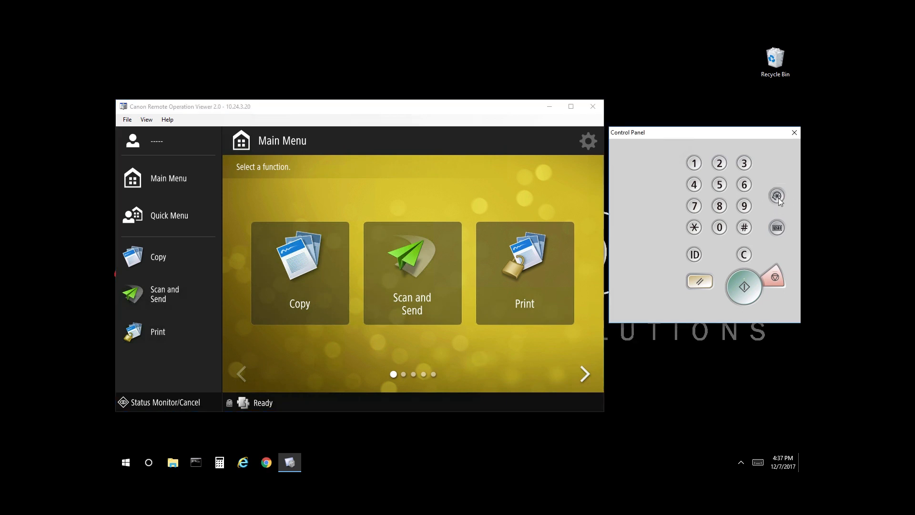
# Step: Bring up the Settings/Registration login prompt with Administrator as the user name
pyautogui.click(588, 141)
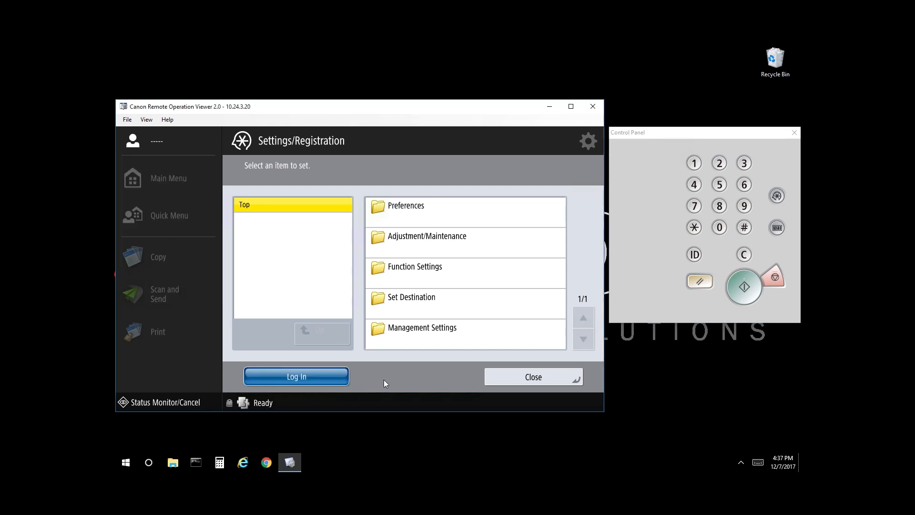
pyautogui.click(296, 375)
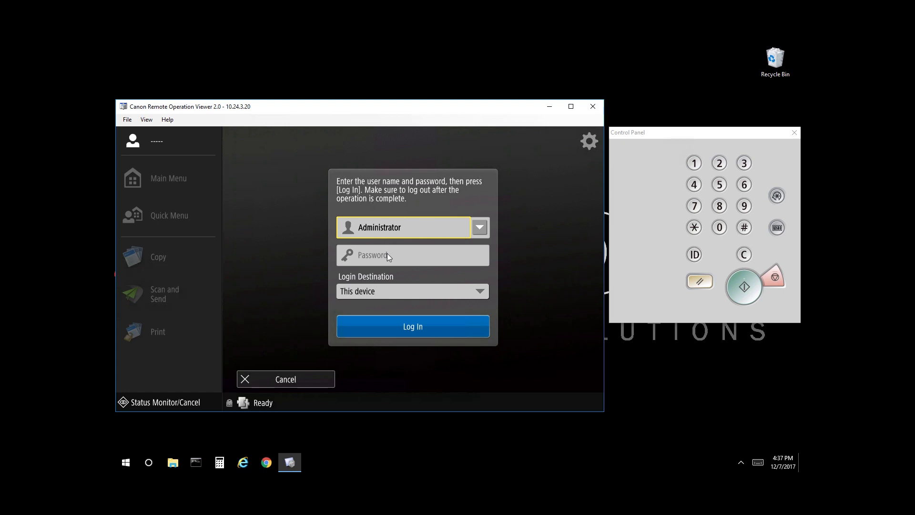
# Step: Enter the Administrator password and log in to Settings/Registration in System Management mode
pyautogui.click(412, 255)
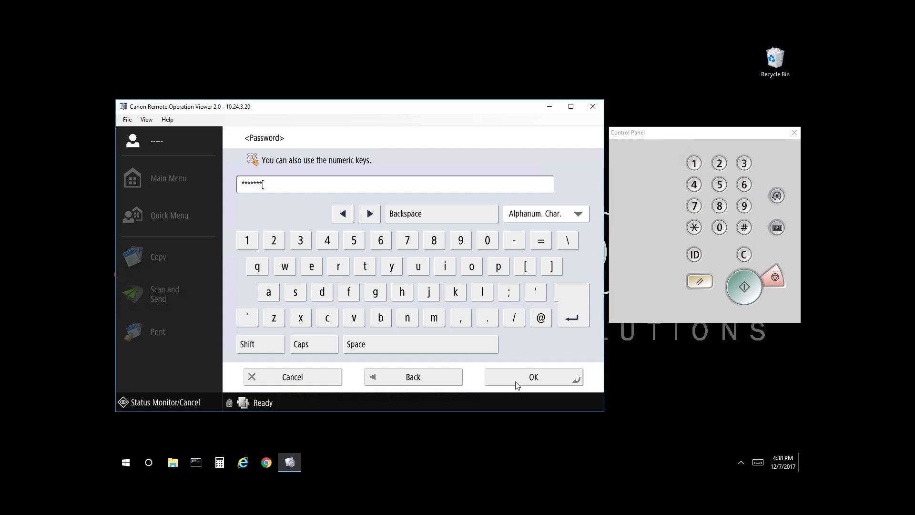
pyautogui.click(532, 376)
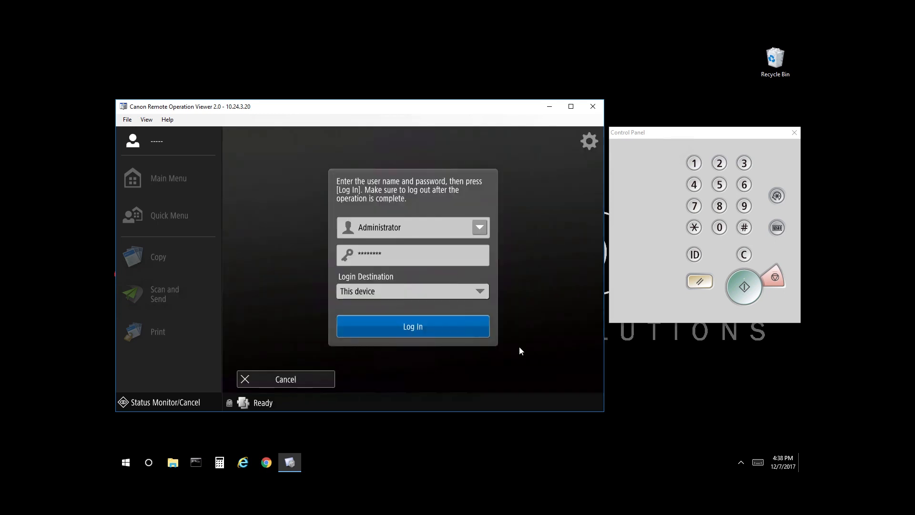
pyautogui.click(413, 326)
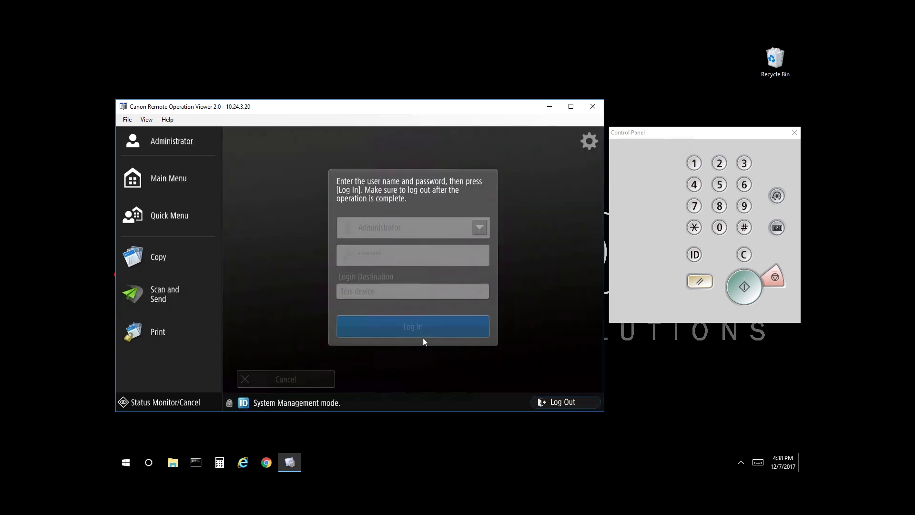
pyautogui.click(588, 141)
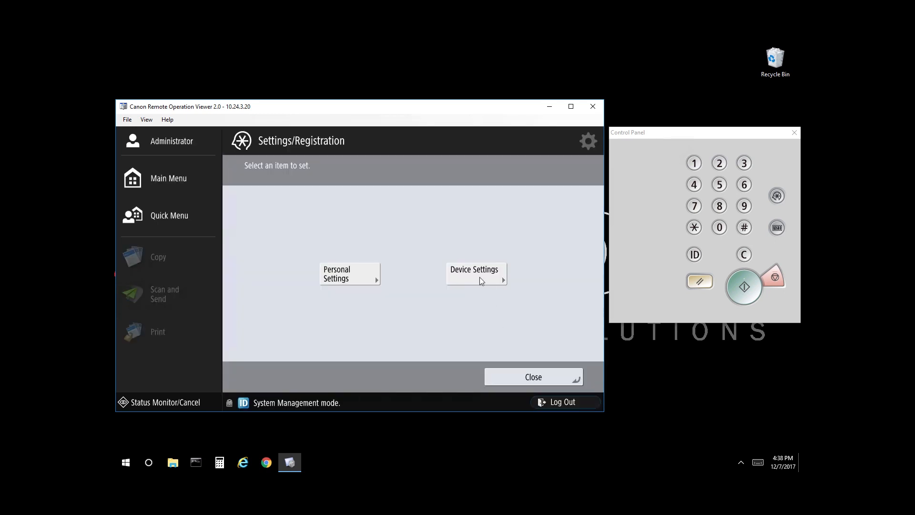
# Step: Go into Device Settings, then Preferences and Network
pyautogui.click(475, 273)
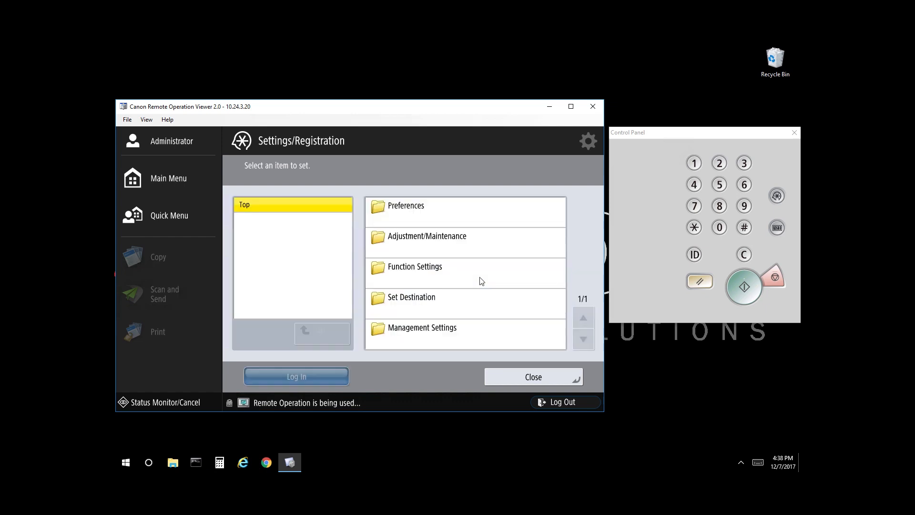
pyautogui.click(429, 214)
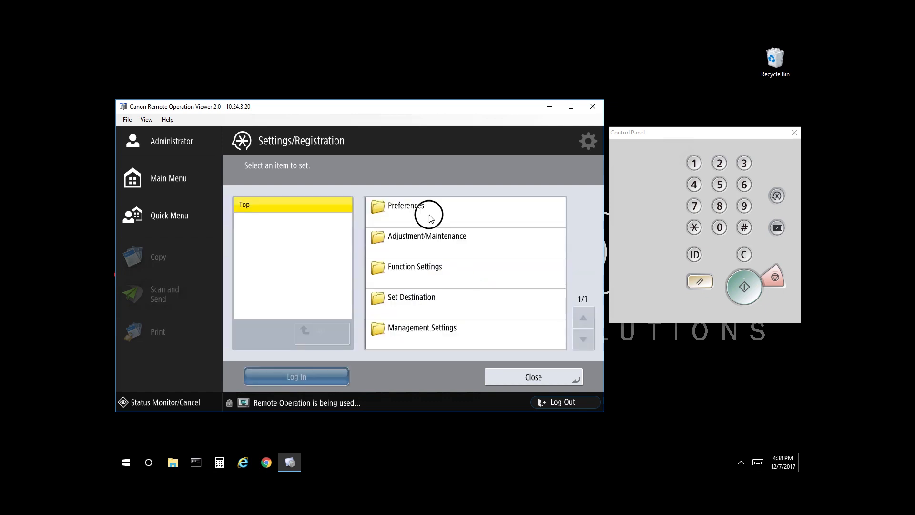
pyautogui.click(406, 206)
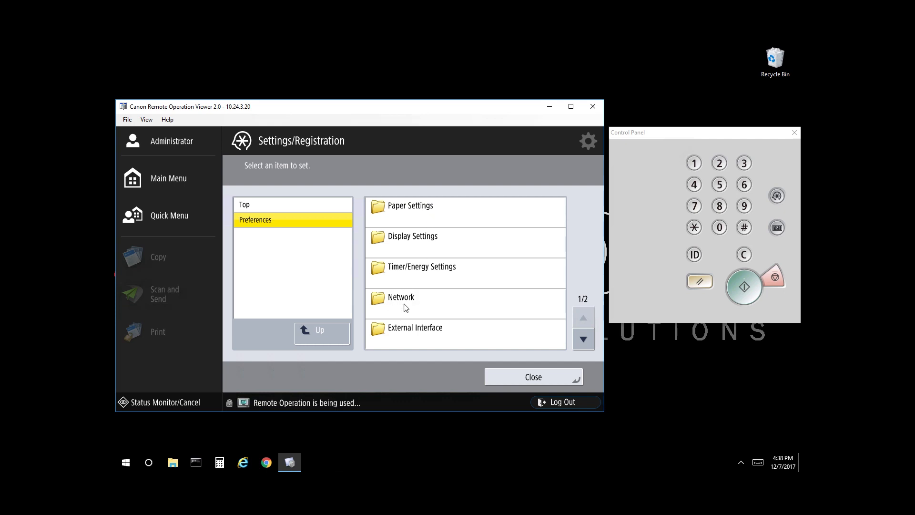
pyautogui.click(401, 297)
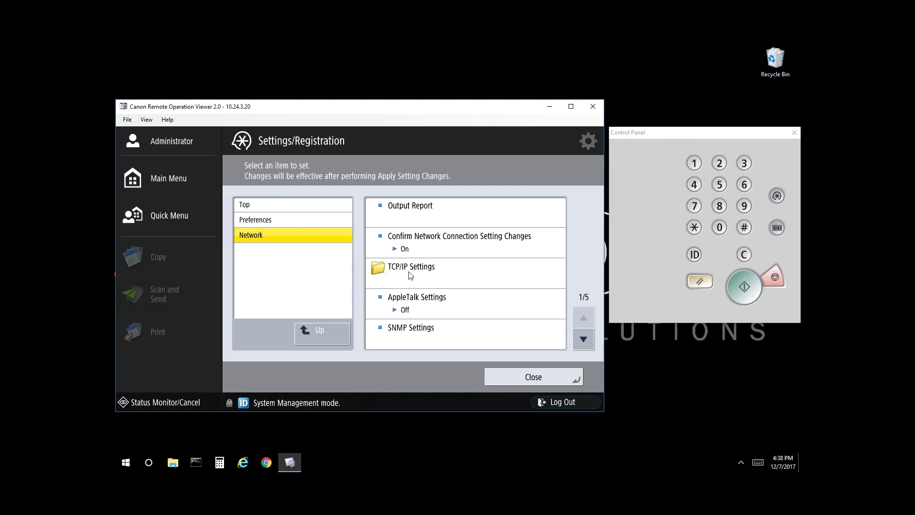
# Step: Reach the IPv4 Settings list under TCP/IP Settings and choose IP Address Settings
pyautogui.click(411, 270)
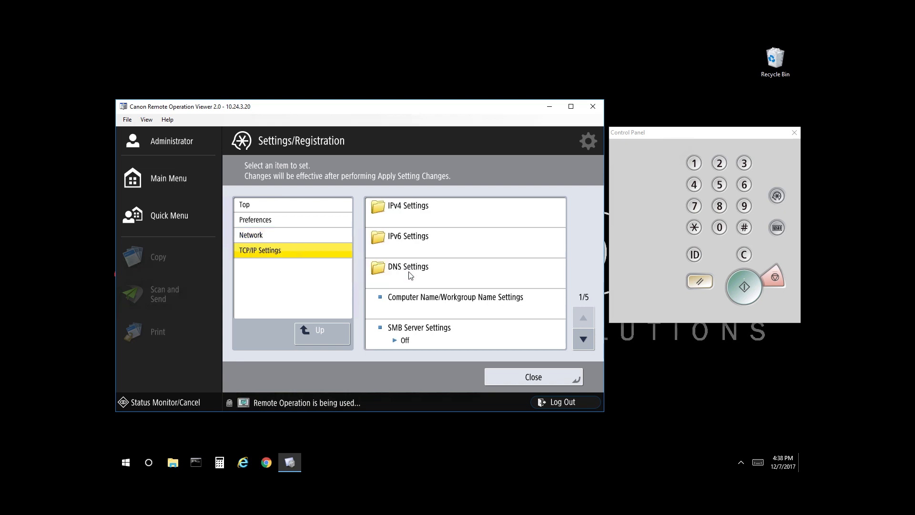
pyautogui.click(407, 206)
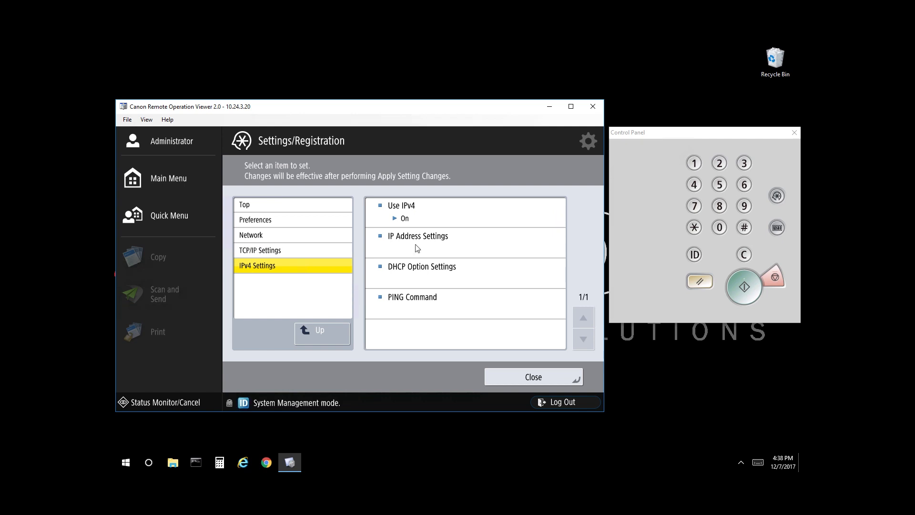
pyautogui.click(416, 239)
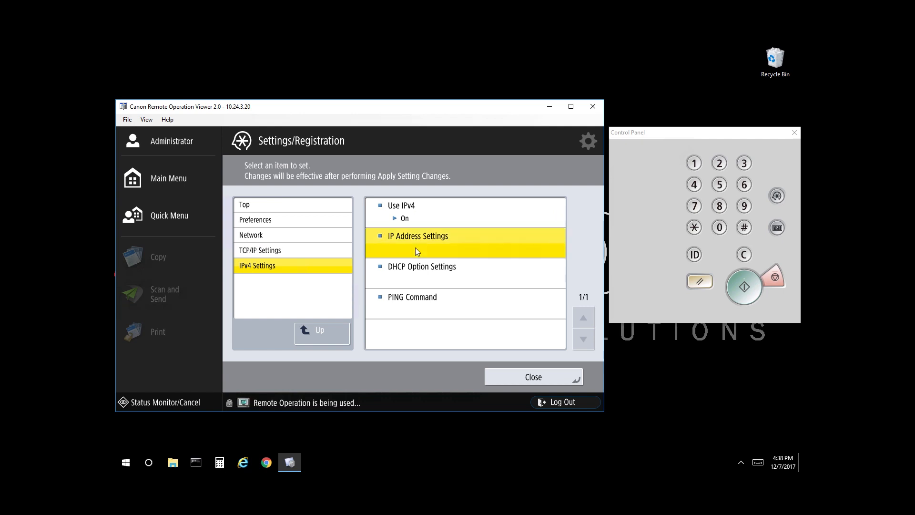
# Step: In IP Address Settings, switch DHCP off and clear the old IP address field
pyautogui.click(418, 241)
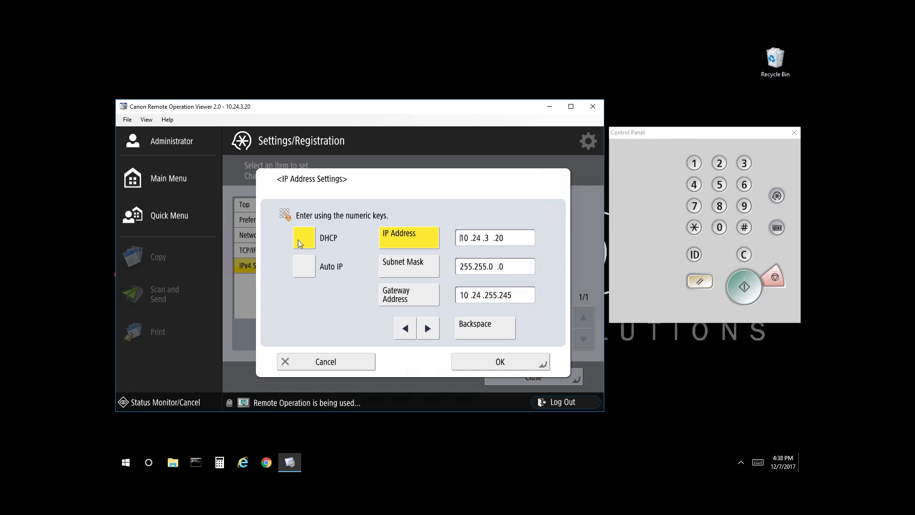
pyautogui.click(303, 237)
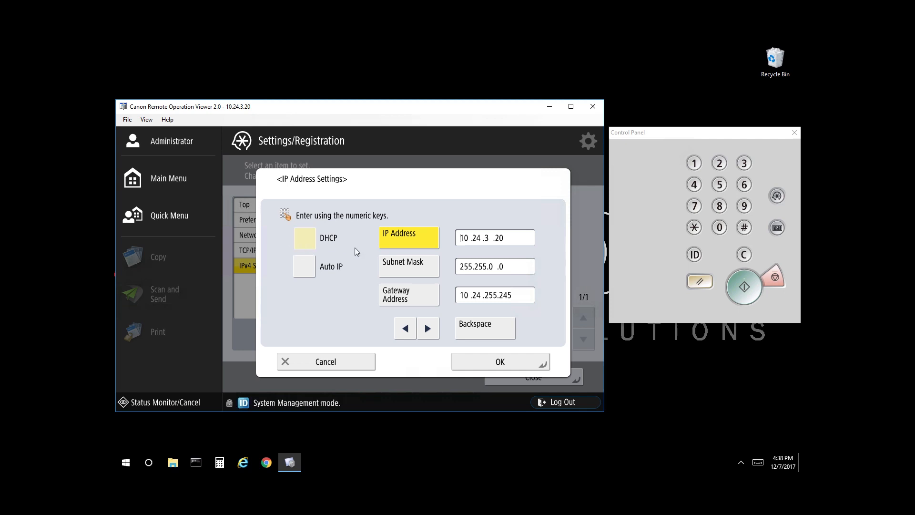
pyautogui.click(303, 238)
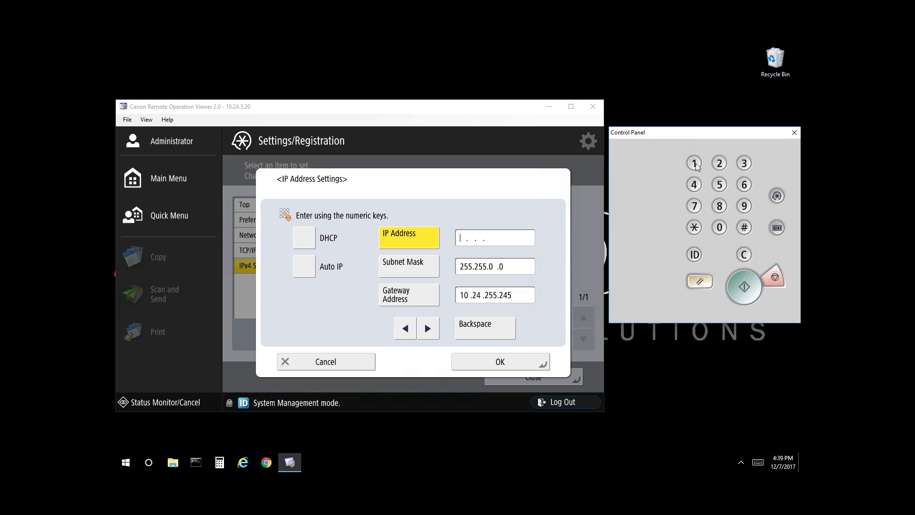
# Step: Key in the new static IP address 10.24.3.20 on the Control Panel keypad
pyautogui.click(693, 163)
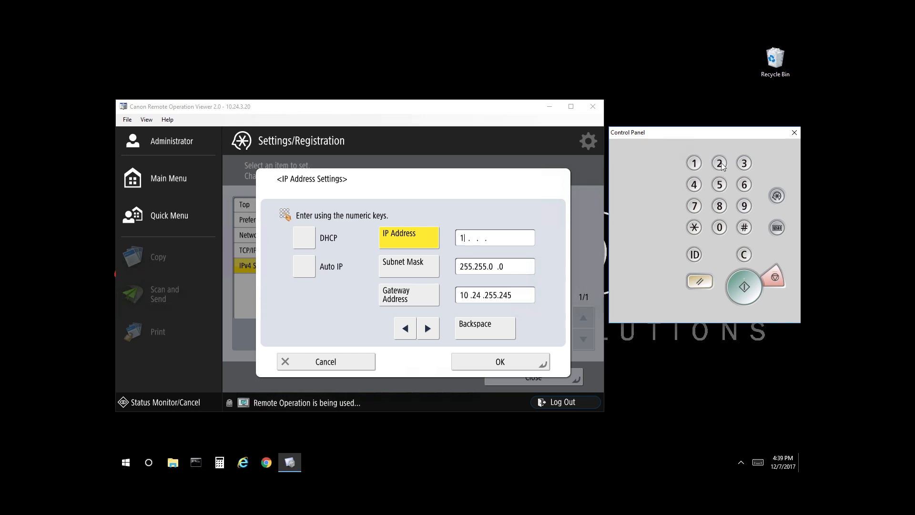
pyautogui.click(744, 206)
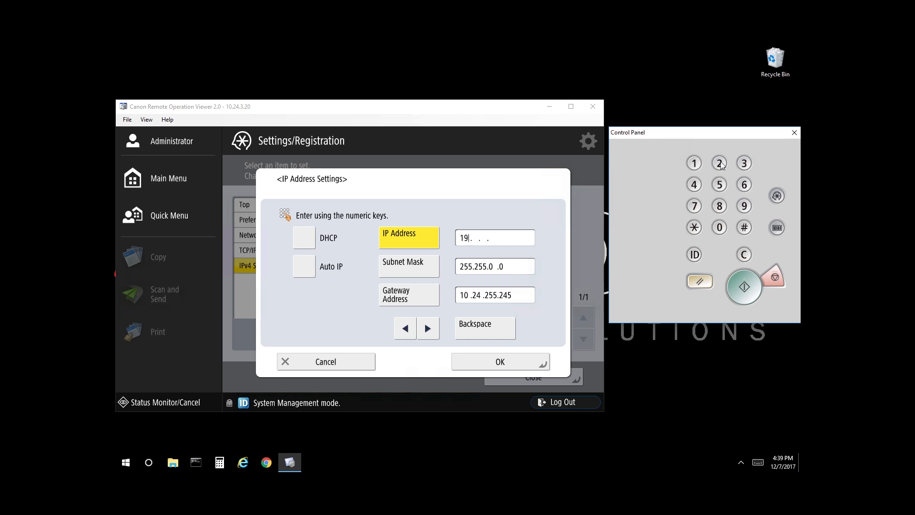
pyautogui.click(719, 184)
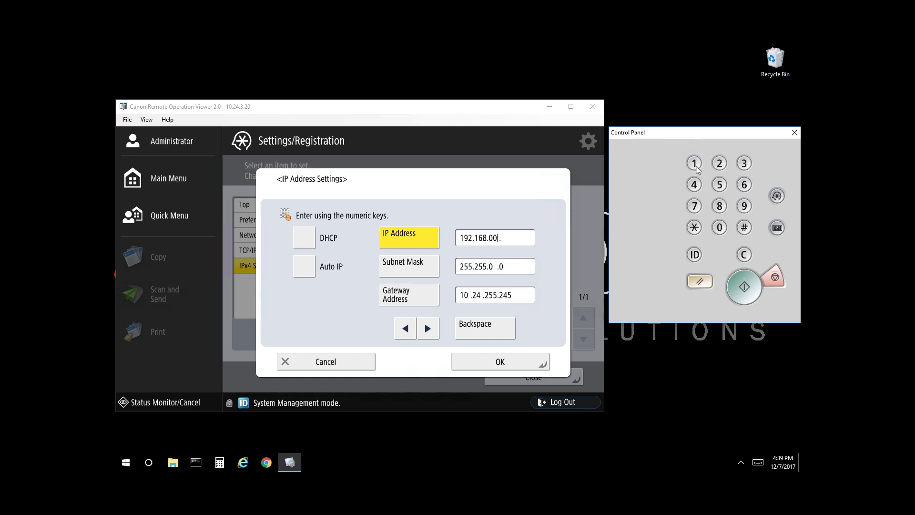
pyautogui.click(694, 163)
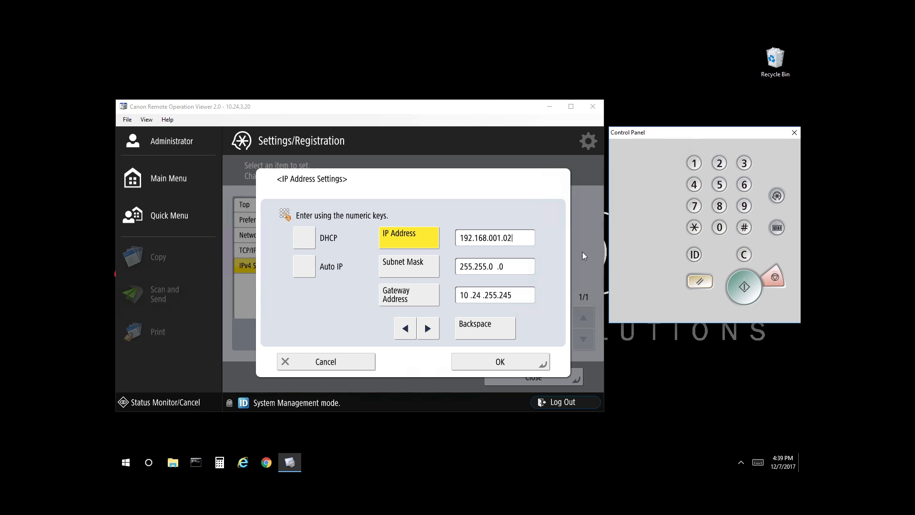
pyautogui.write('5')
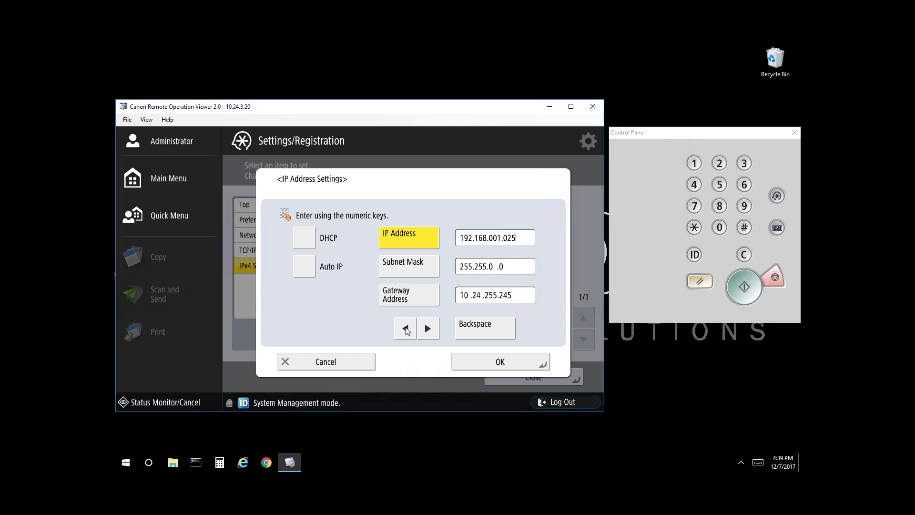
# Step: Correct mistyped digits and confirm 10.24.3.20 with subnet 255.255.0.0 and gateway 10.24.255.245
pyautogui.click(405, 328)
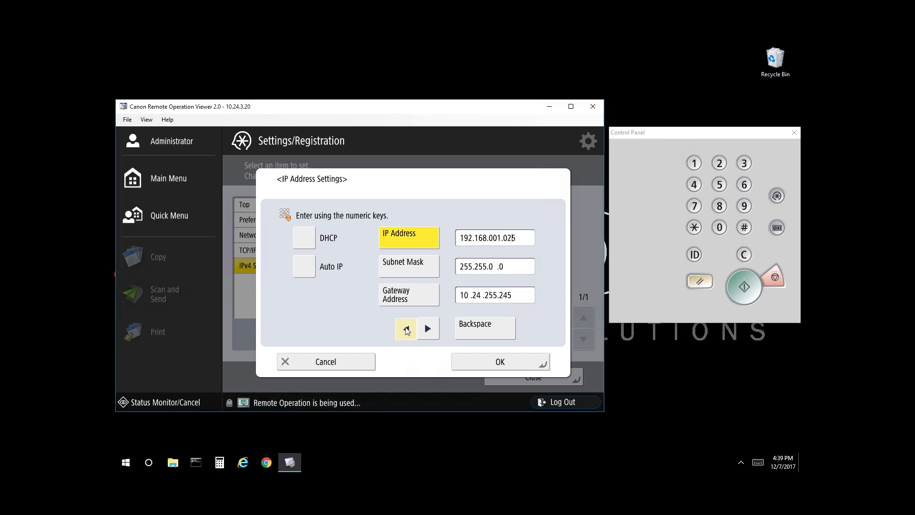
pyautogui.click(484, 327)
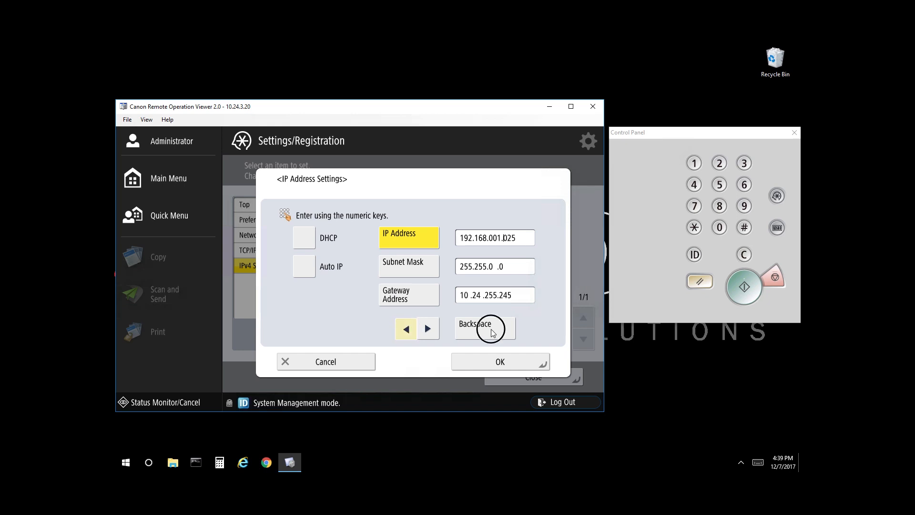
pyautogui.click(483, 327)
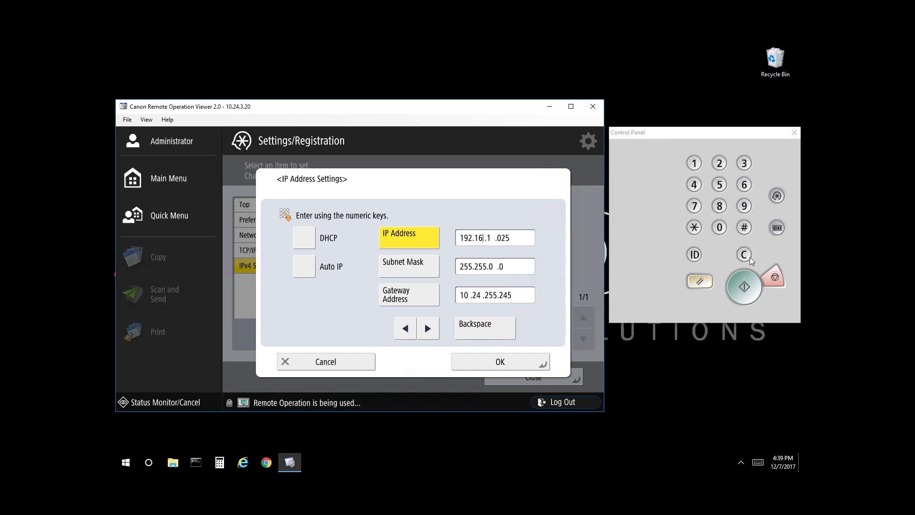
pyautogui.click(744, 255)
pyautogui.write('10 .24 .3 .20')
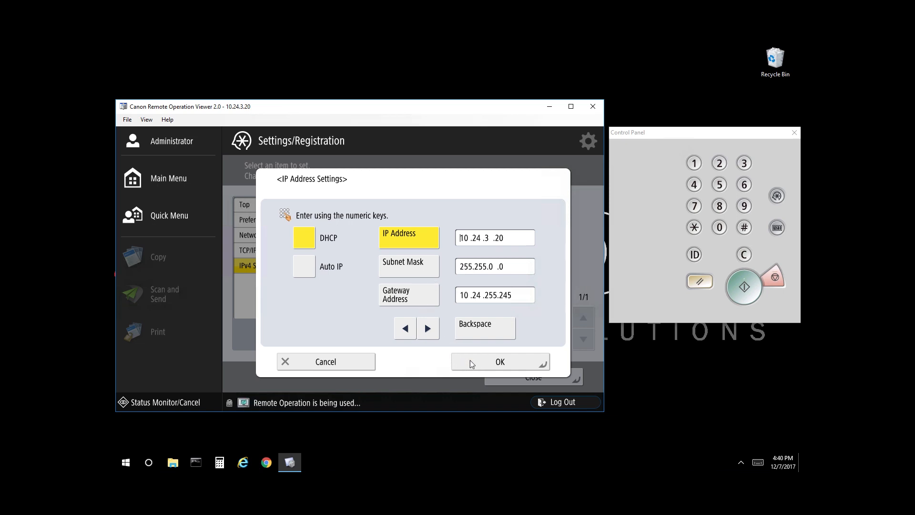
pyautogui.click(498, 361)
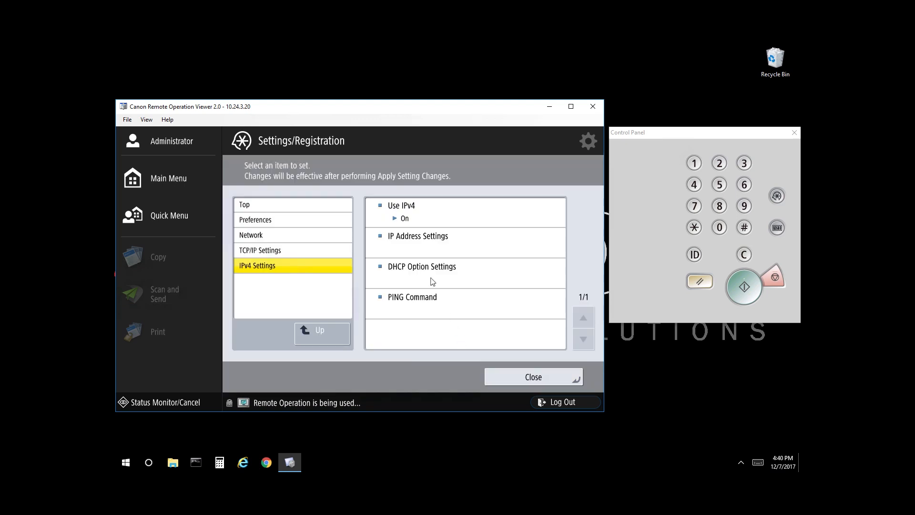
# Step: Return to the TCP/IP Settings level and enter DNS Settings
pyautogui.click(321, 332)
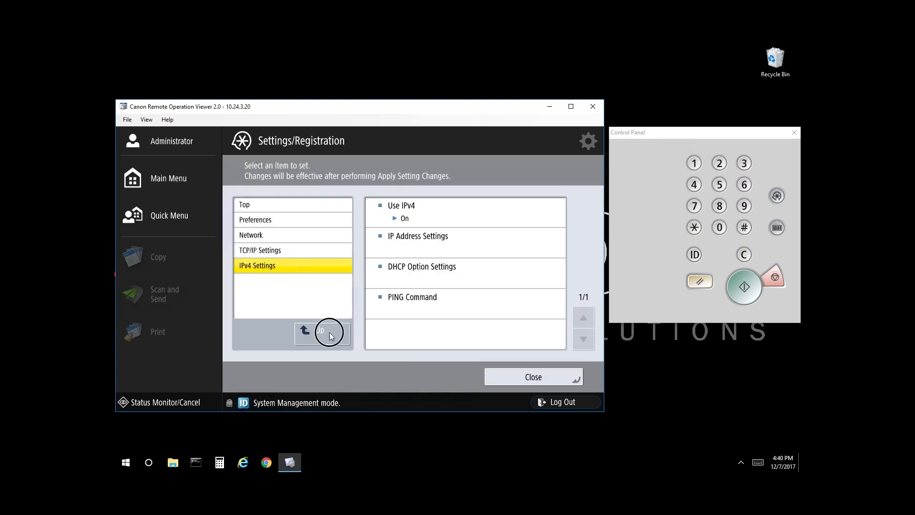
pyautogui.click(322, 334)
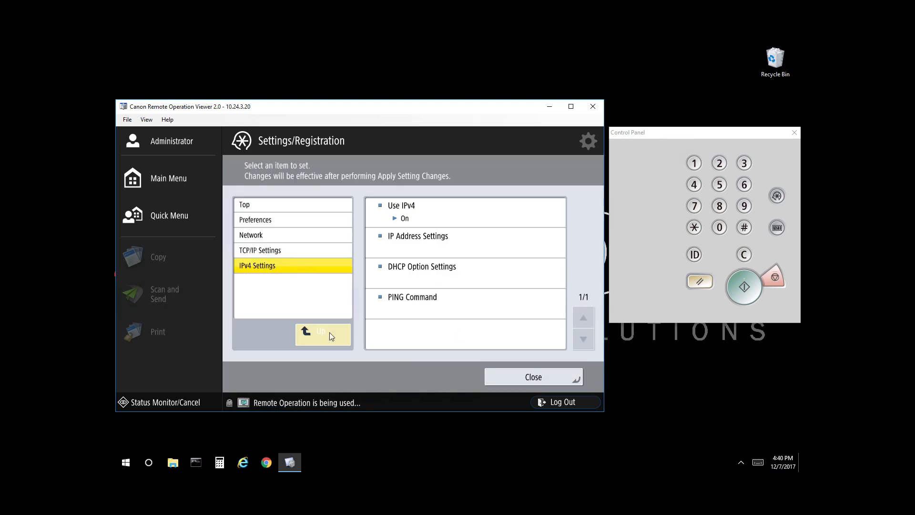
pyautogui.click(321, 331)
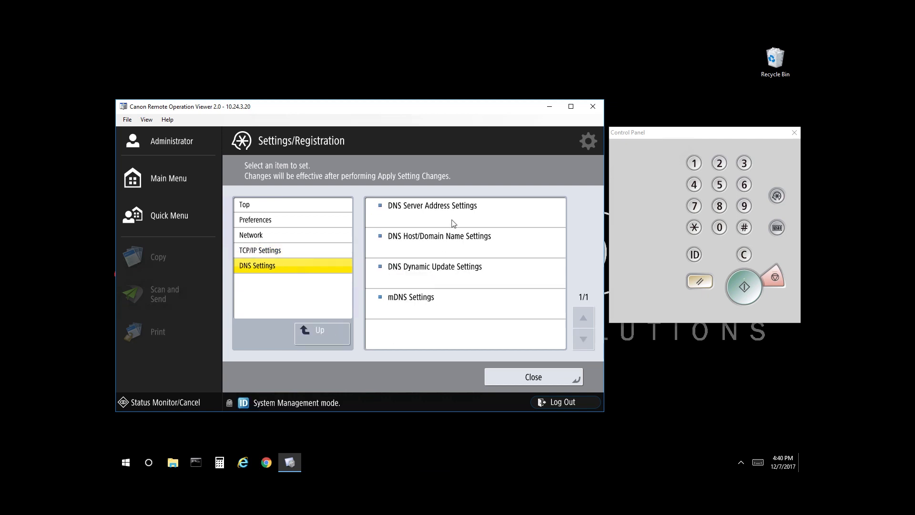
# Step: Confirm DNS servers 10.1.0.101 and 10.1.0.21 and close settings back to the Main Menu
pyautogui.click(432, 205)
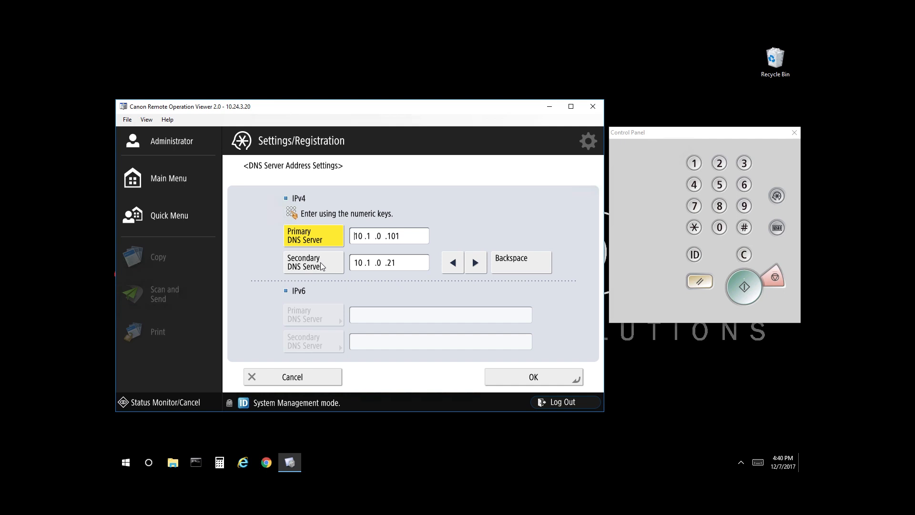
pyautogui.click(313, 262)
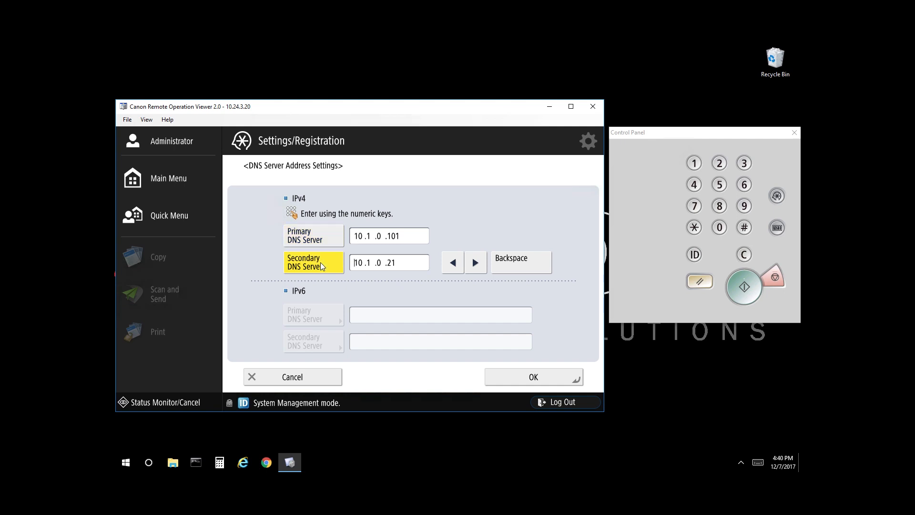
pyautogui.click(532, 377)
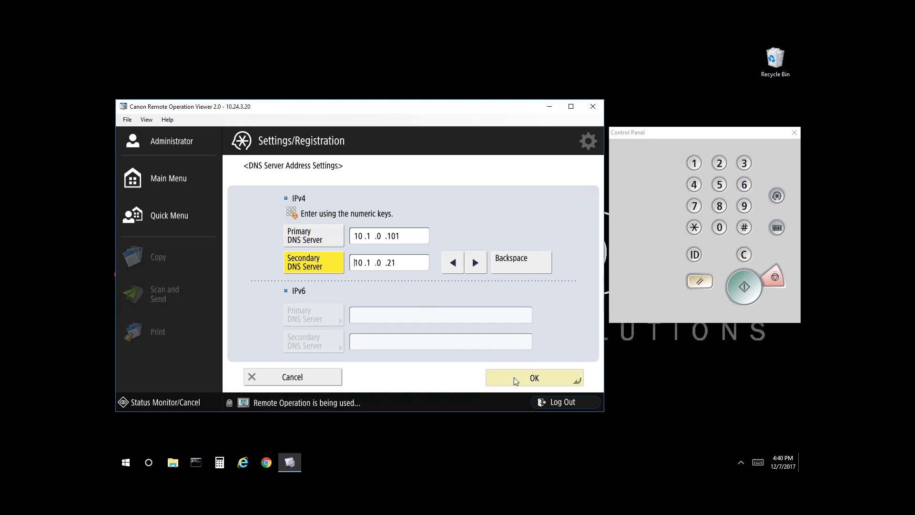
pyautogui.click(533, 377)
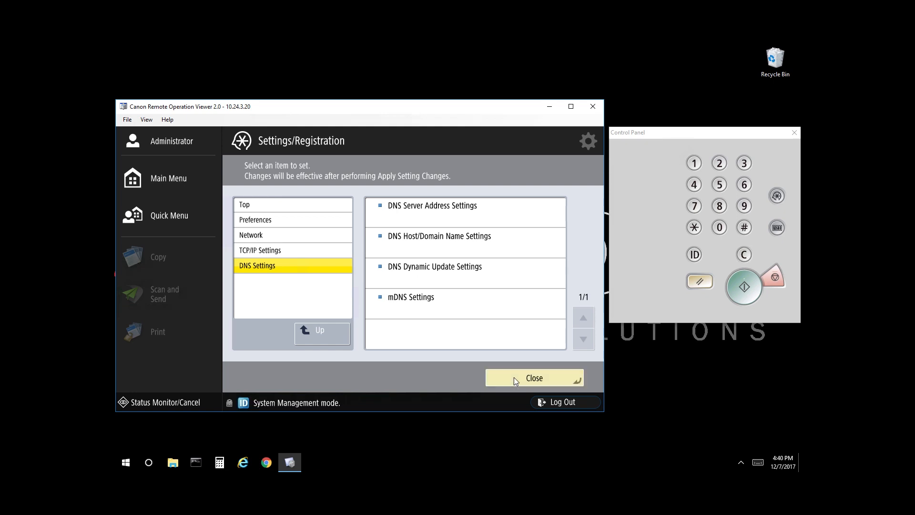
pyautogui.click(533, 378)
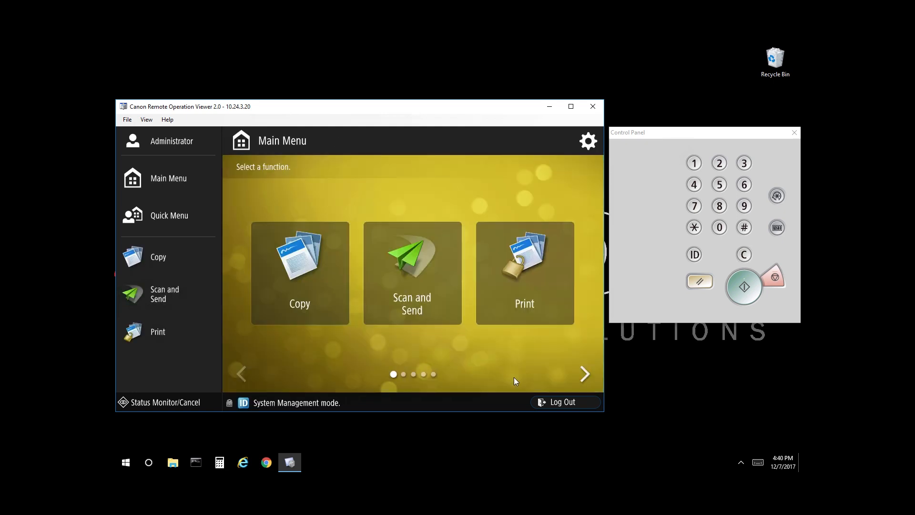